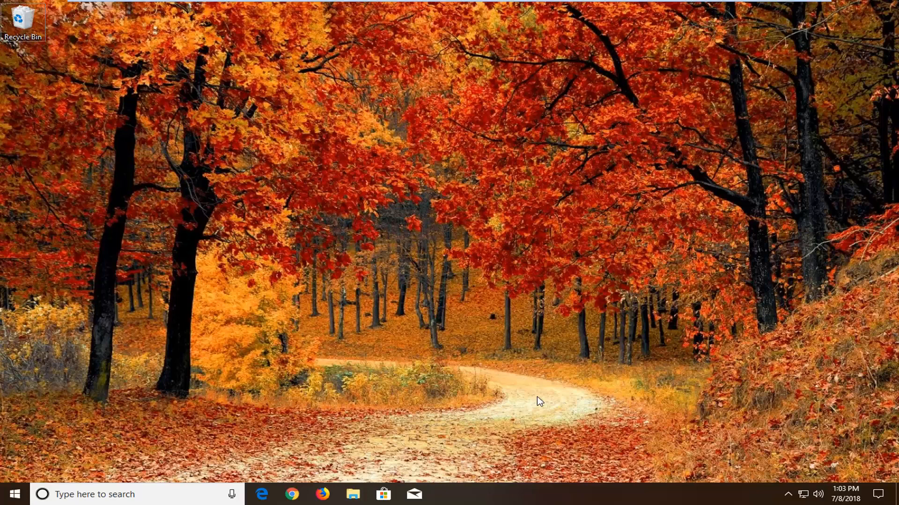
mouse_move(10, 494)
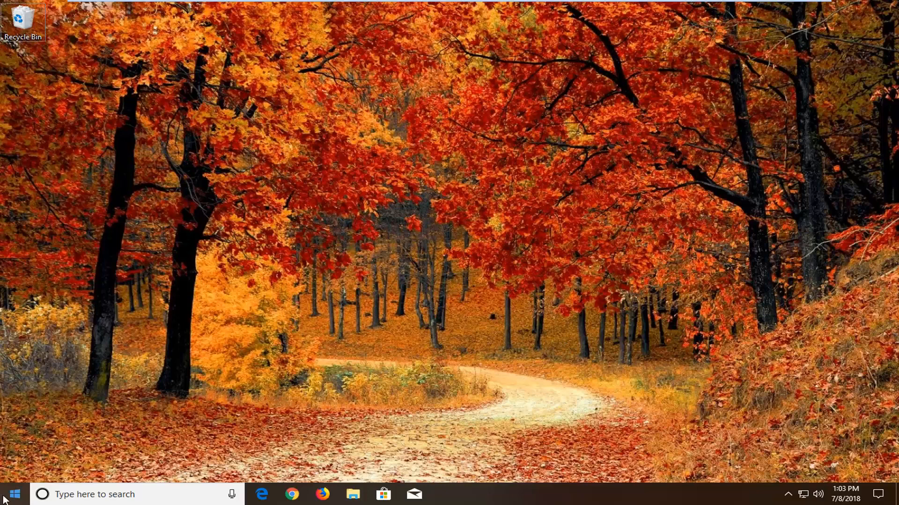
Search the Start menu for 'sounds' to reach the Sound control panel
left_click(9, 494)
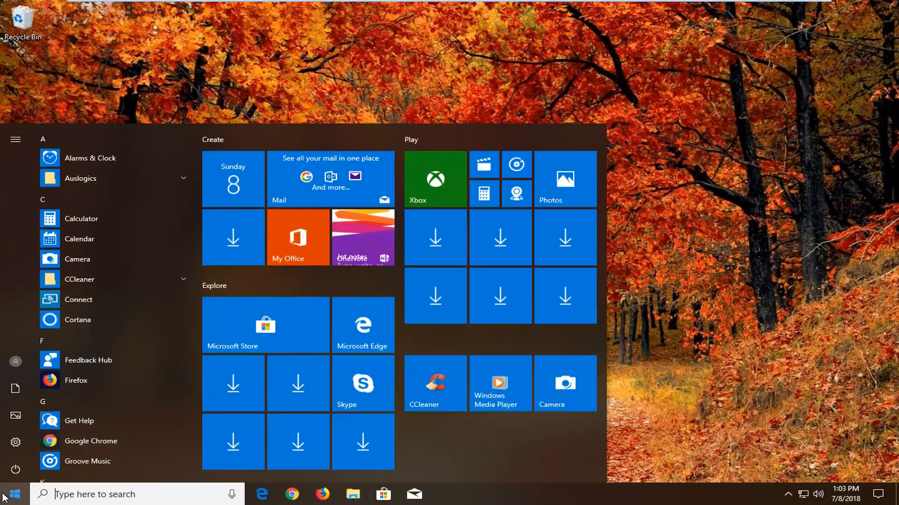
type("sounds")
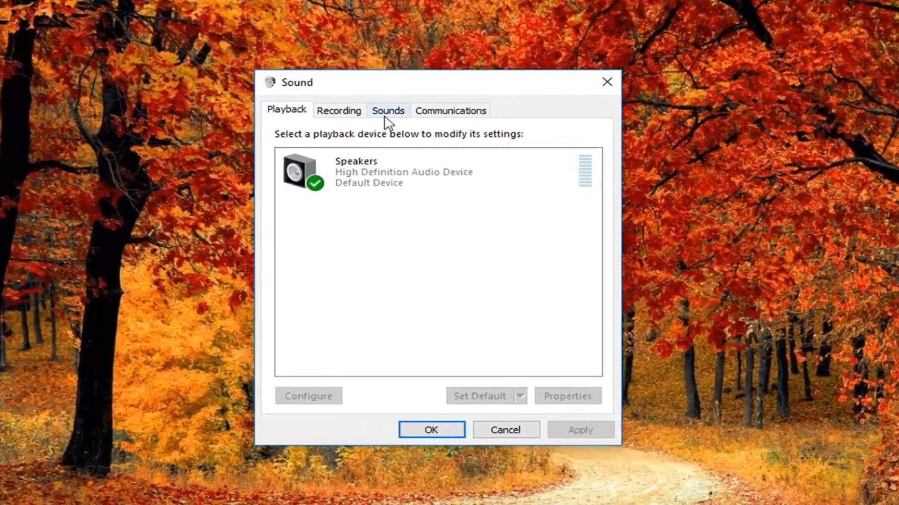
Enable 'Play Windows Startup sound' on the Sounds tab and confirm with OK
left_click(387, 110)
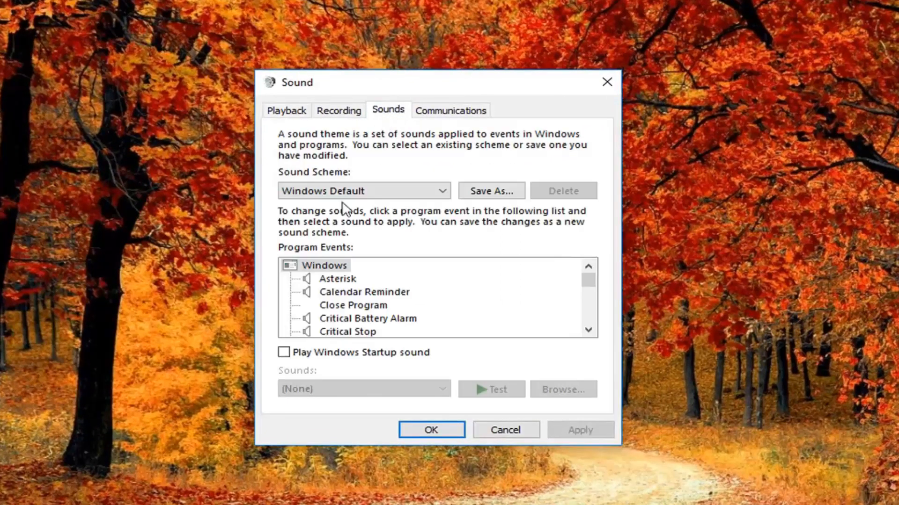
mouse_move(358, 360)
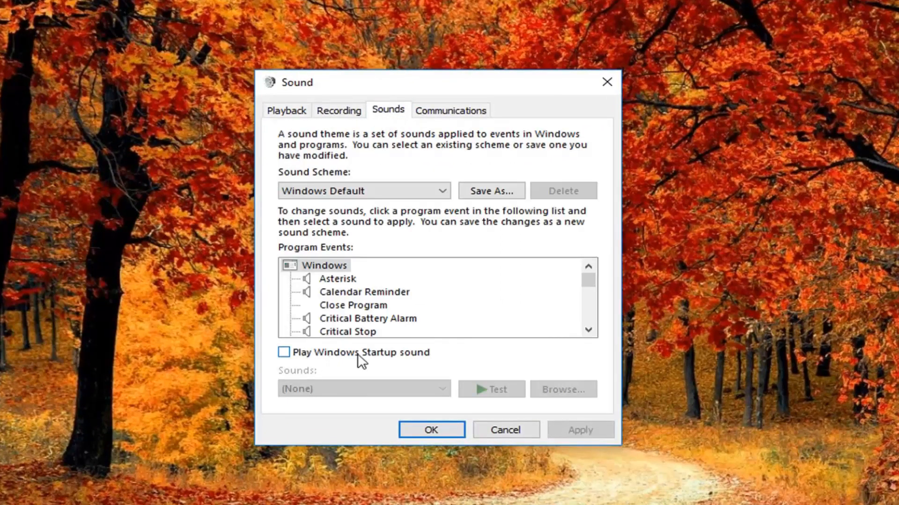
left_click(283, 352)
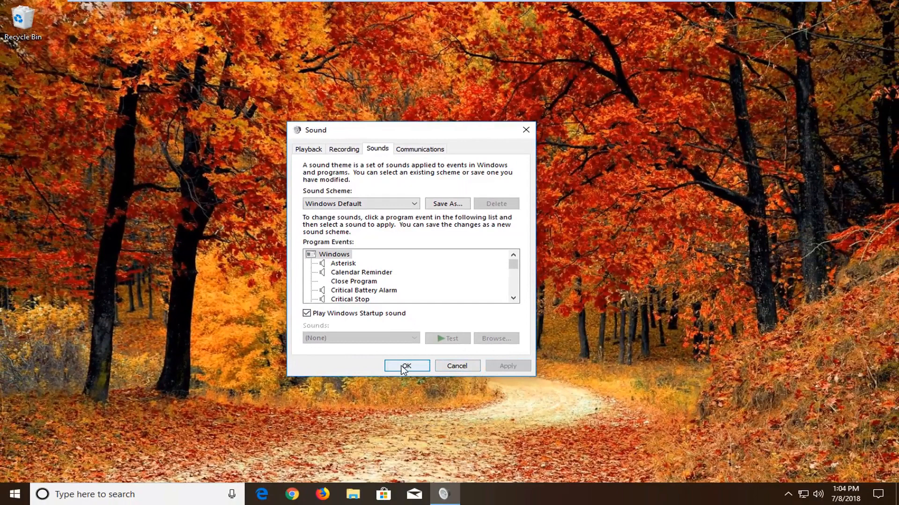
left_click(406, 366)
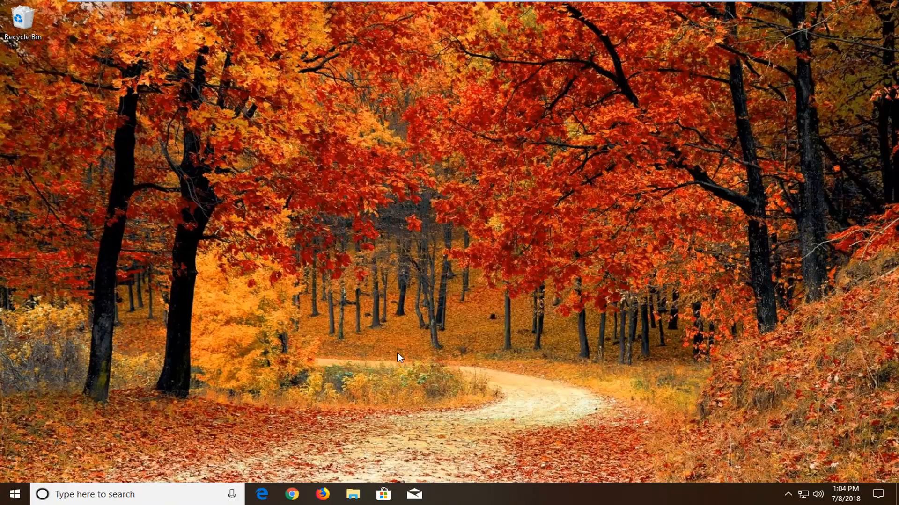
mouse_move(394, 348)
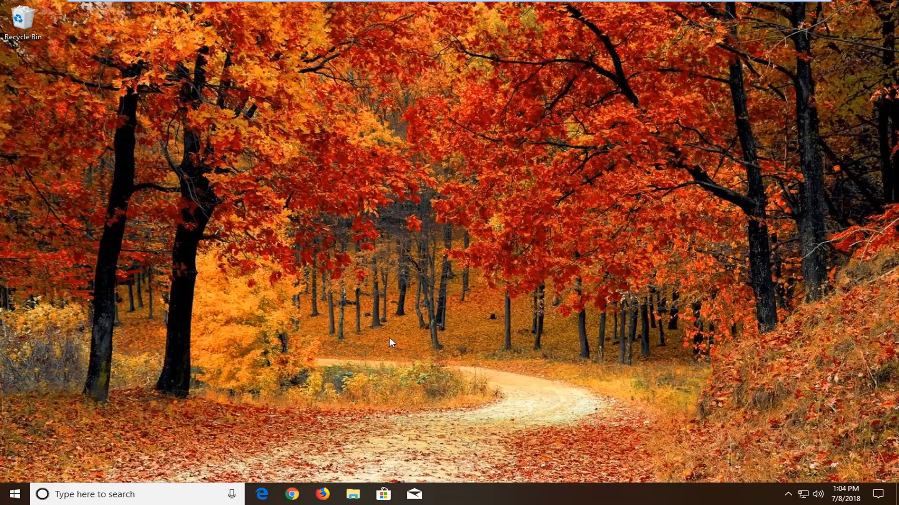
mouse_move(387, 335)
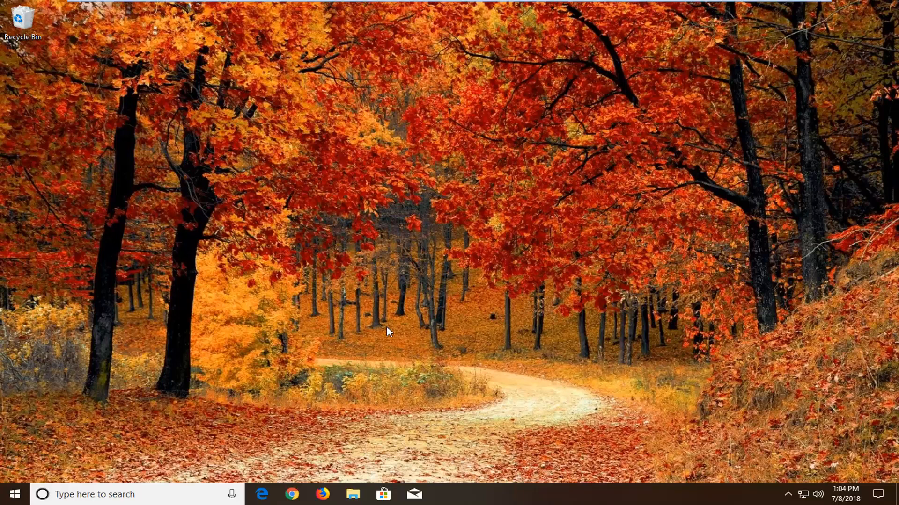
mouse_move(399, 310)
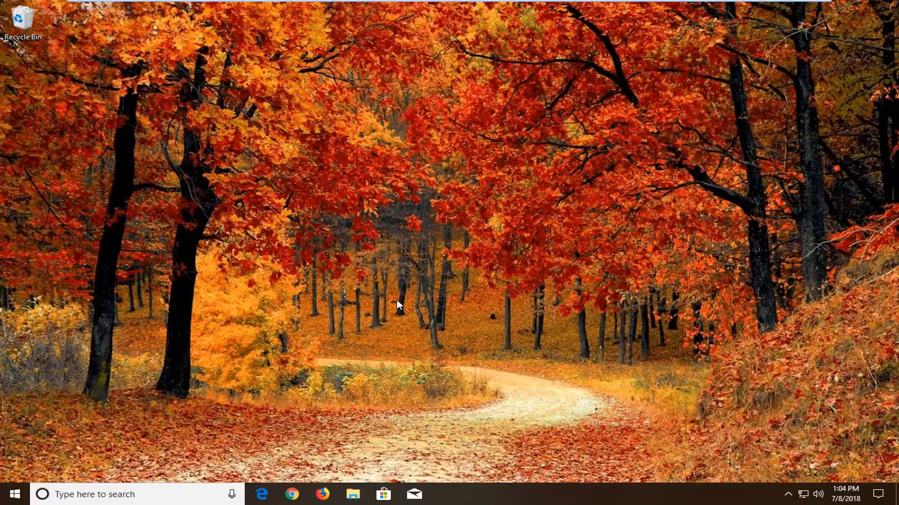
mouse_move(394, 305)
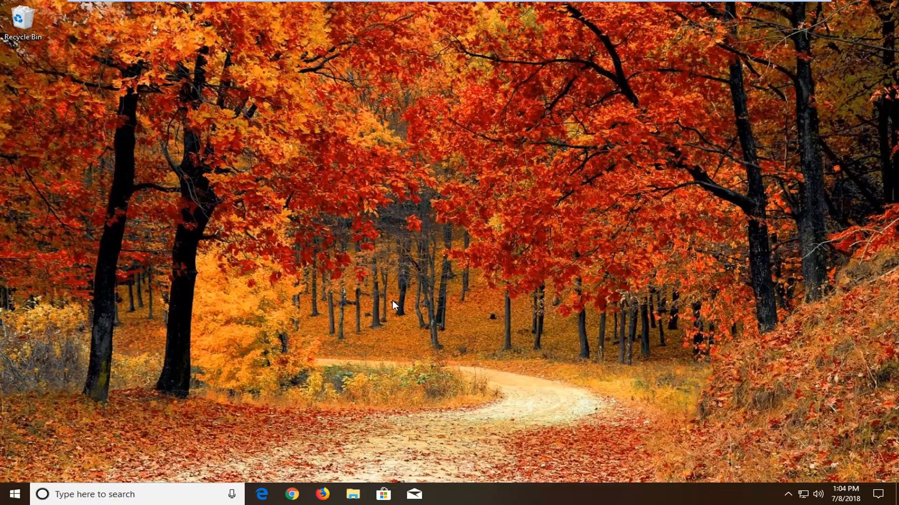
Open the Start menu from the desktop
left_click(12, 494)
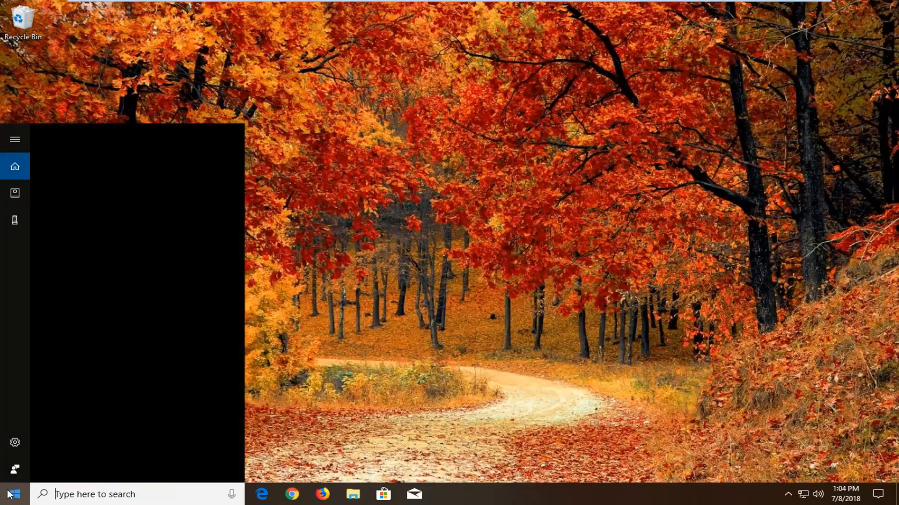
Search 'power options' and open the Power & sleep settings result
type("p")
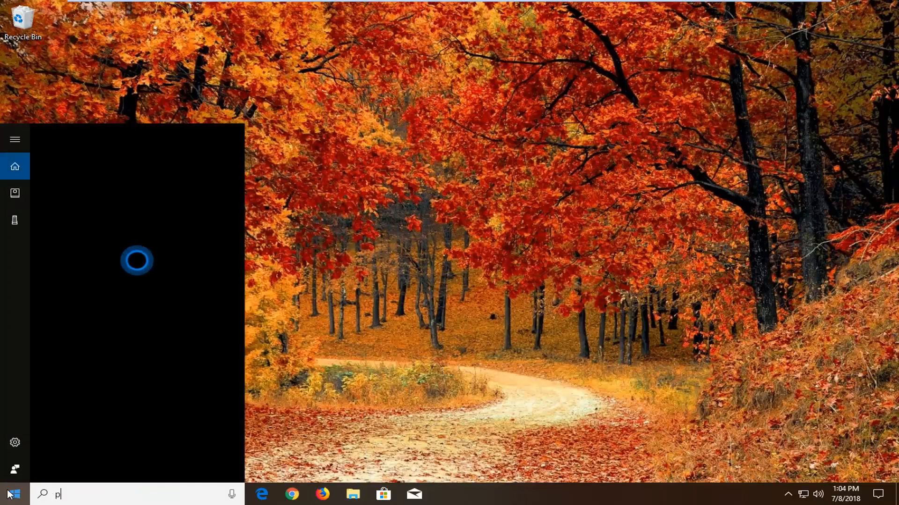
type("ower options")
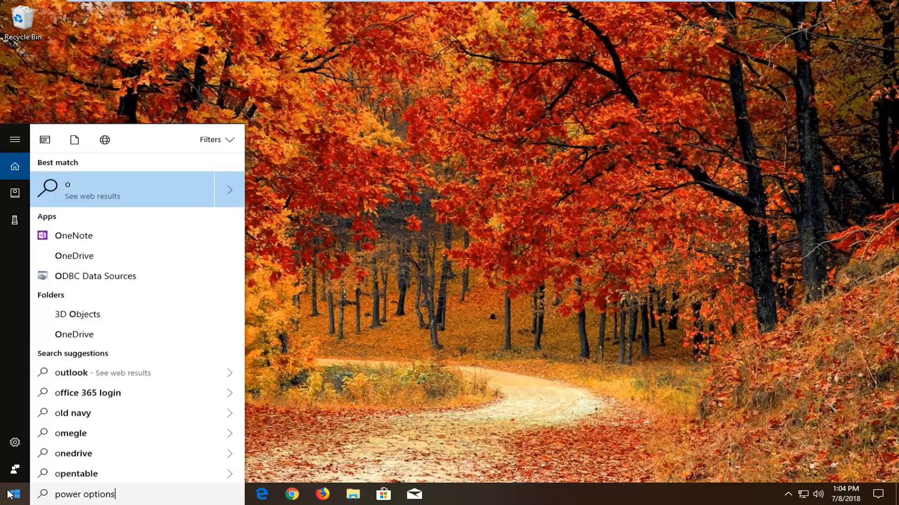
type("power options")
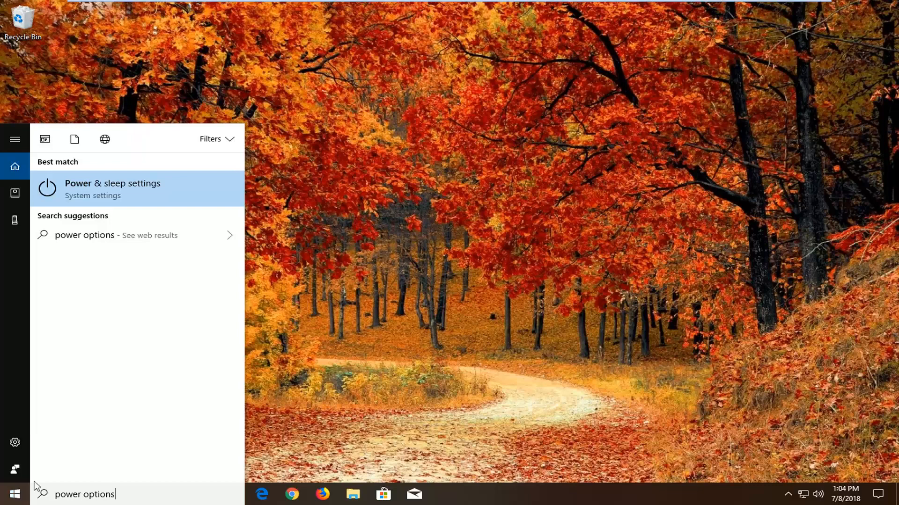
mouse_move(93, 203)
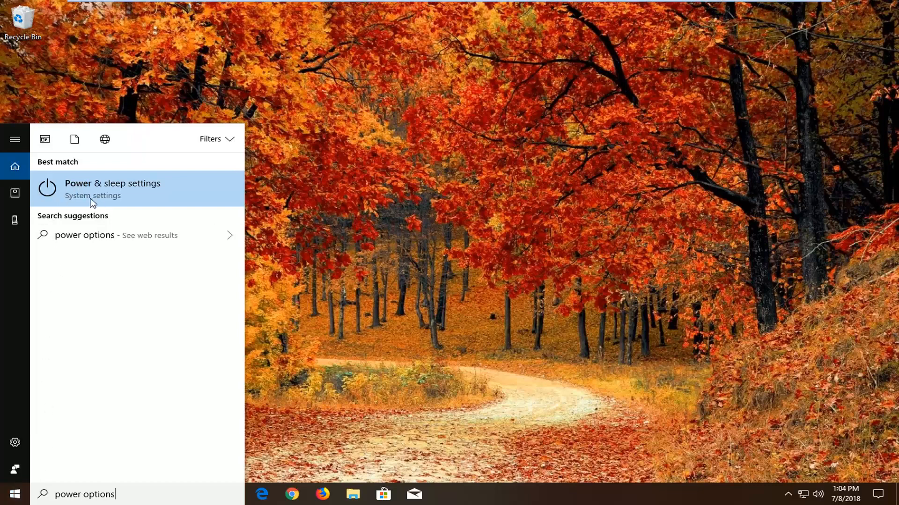
mouse_move(118, 199)
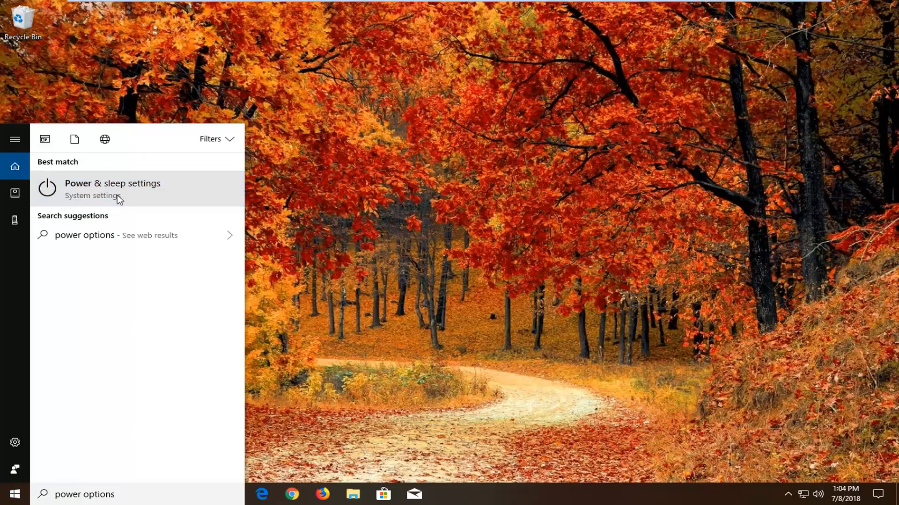
left_click(112, 189)
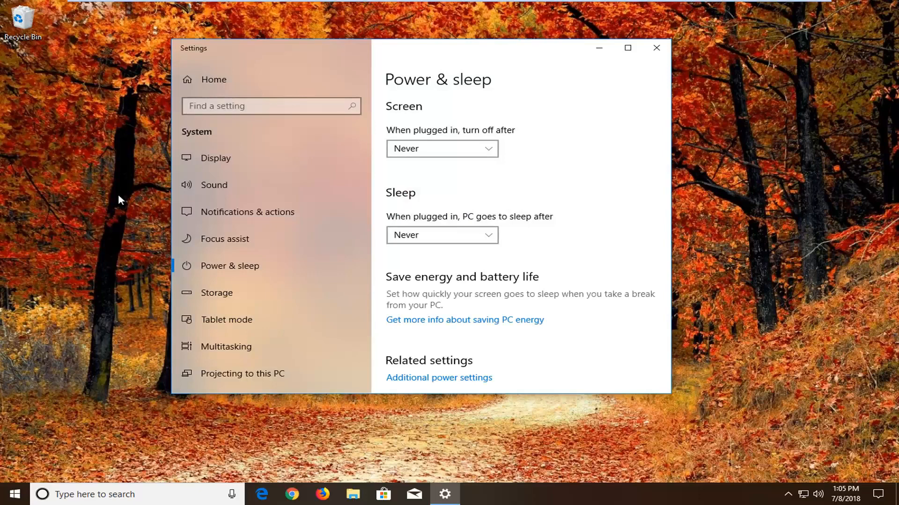
Go through Additional power settings to 'Choose what the power button does'
scroll("down", 3)
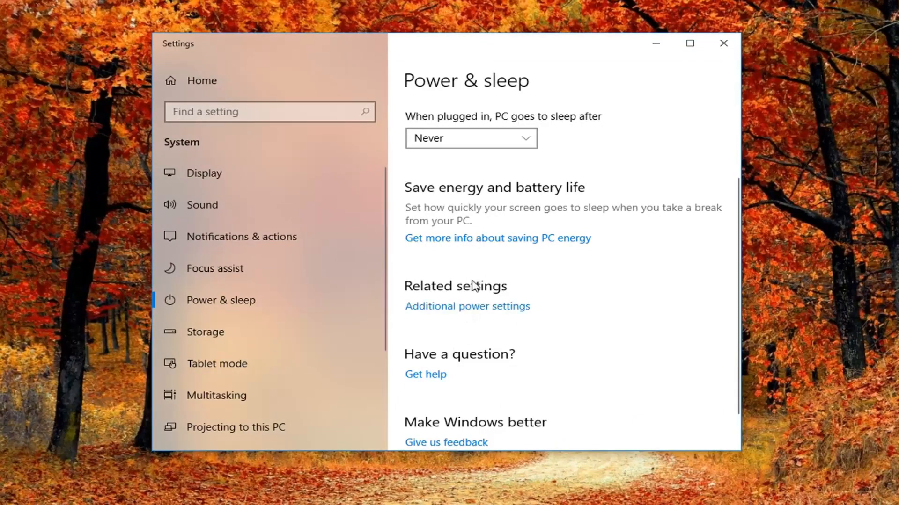
left_click(466, 306)
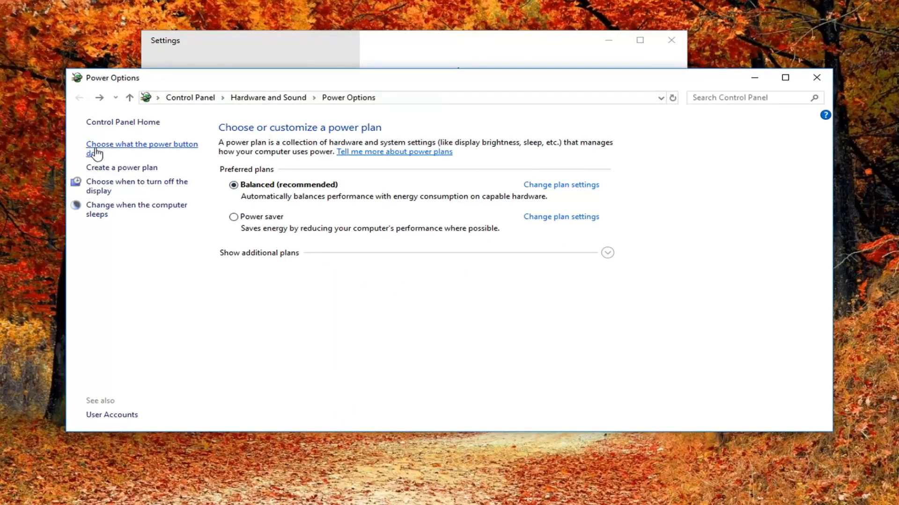
mouse_move(130, 154)
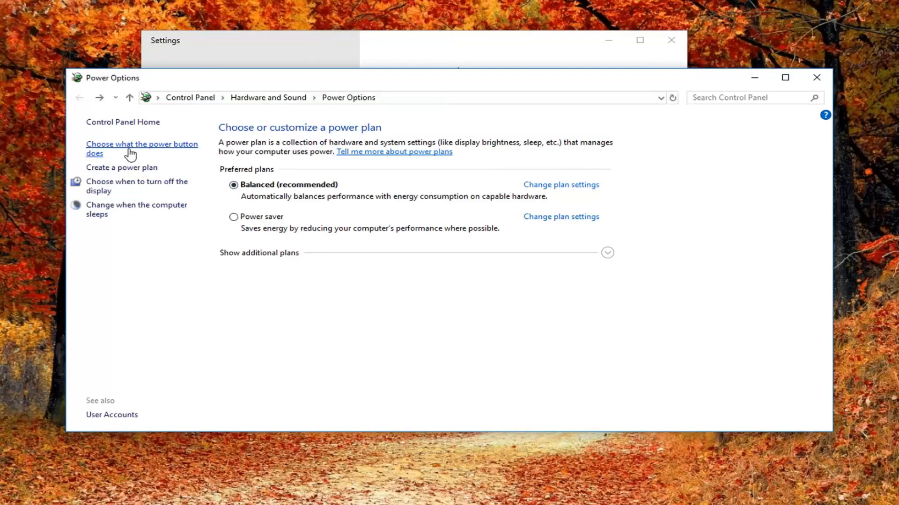
left_click(142, 148)
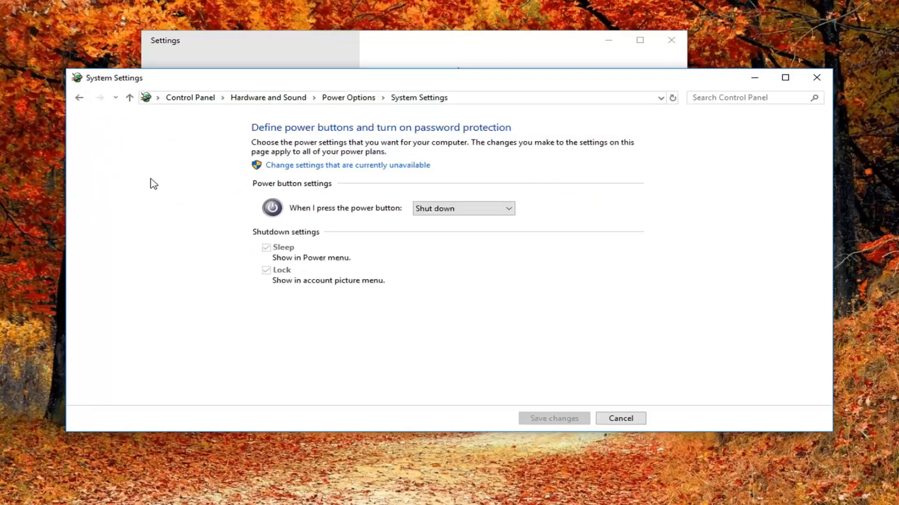
mouse_move(127, 207)
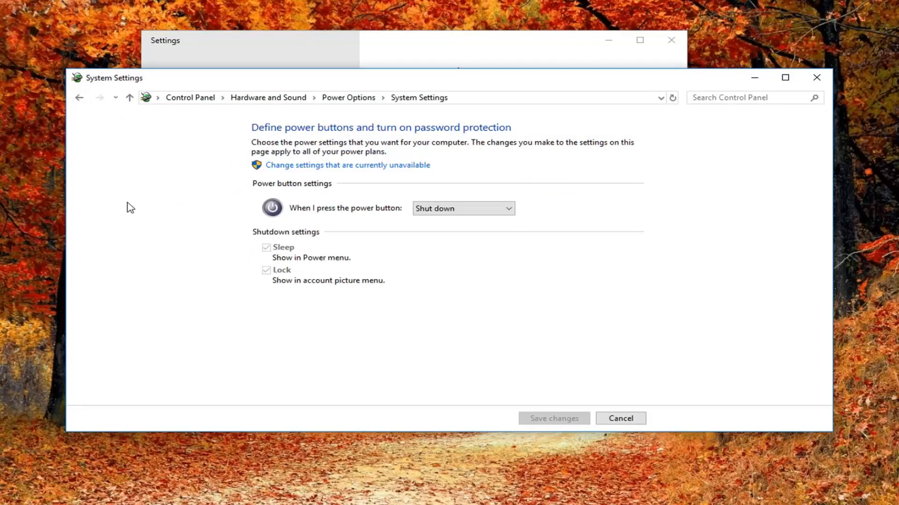
mouse_move(350, 349)
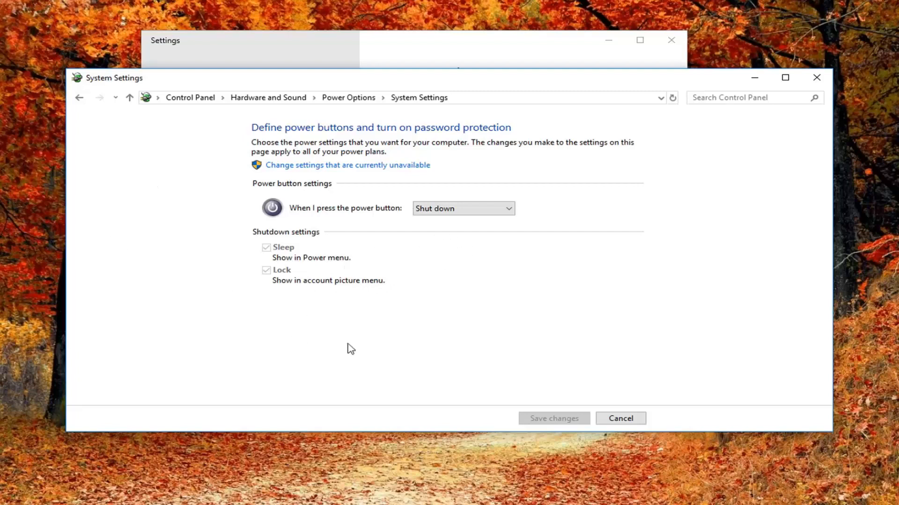
mouse_move(306, 243)
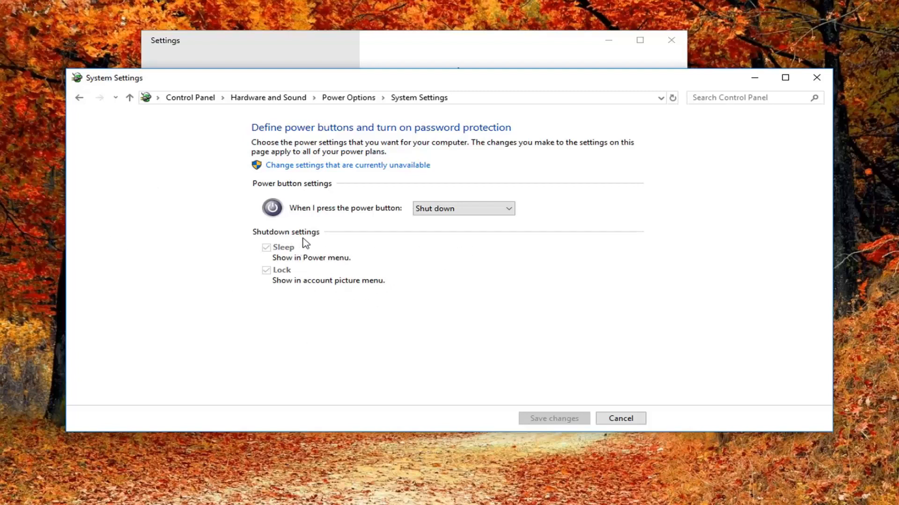
mouse_move(294, 267)
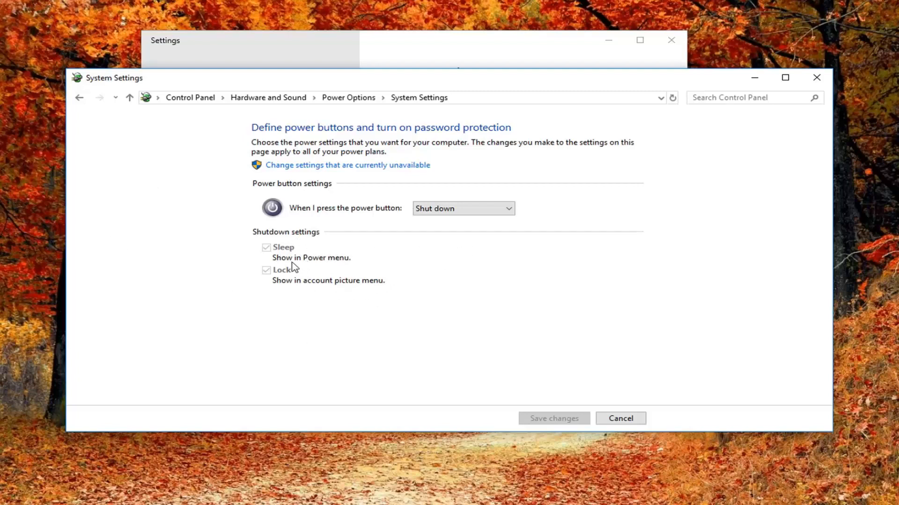
mouse_move(575, 394)
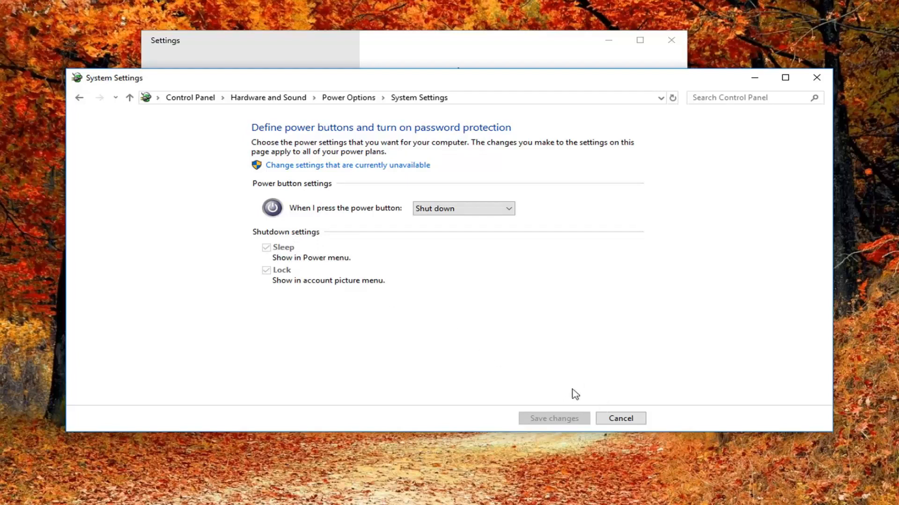
mouse_move(308, 176)
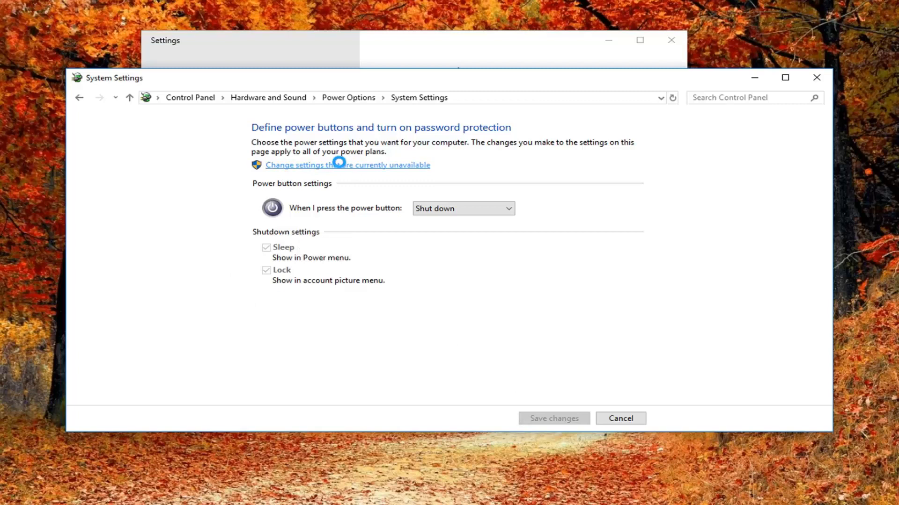
Unlock 'settings currently unavailable', then cancel and close the Settings window
left_click(321, 165)
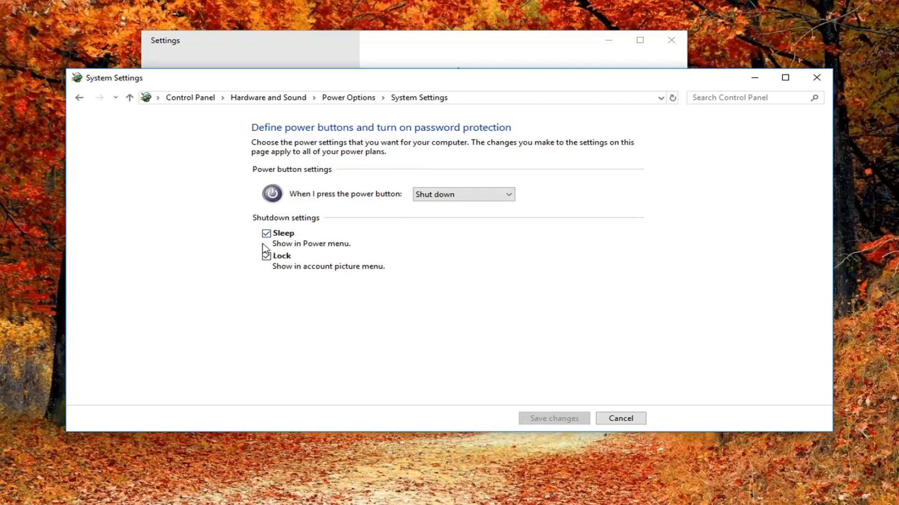
left_click(265, 255)
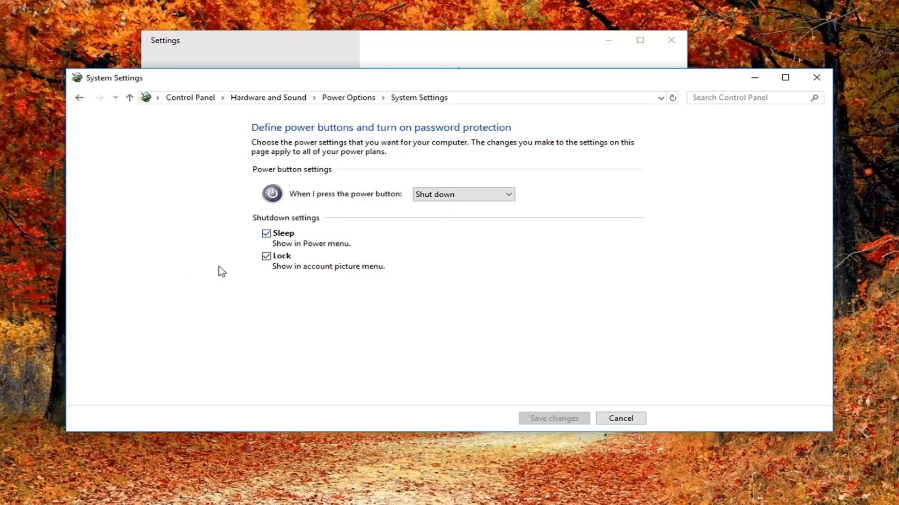
mouse_move(565, 398)
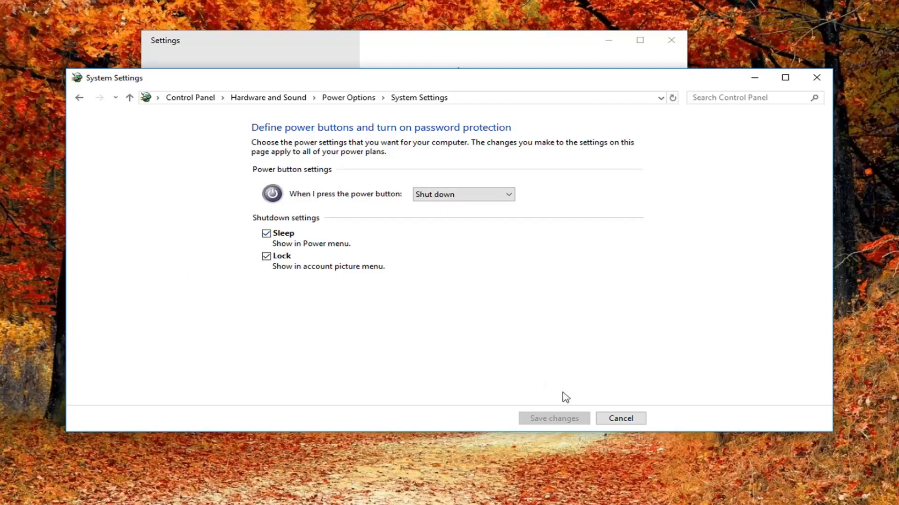
left_click(620, 418)
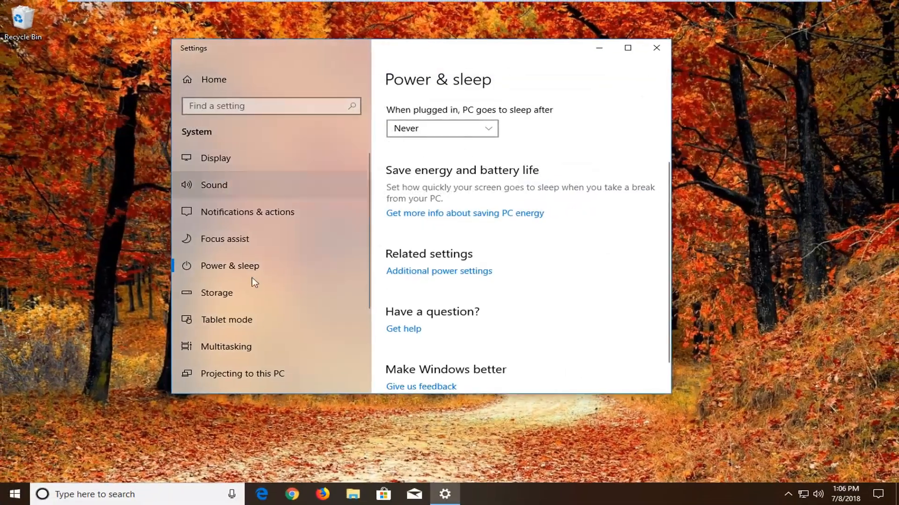
left_click(656, 47)
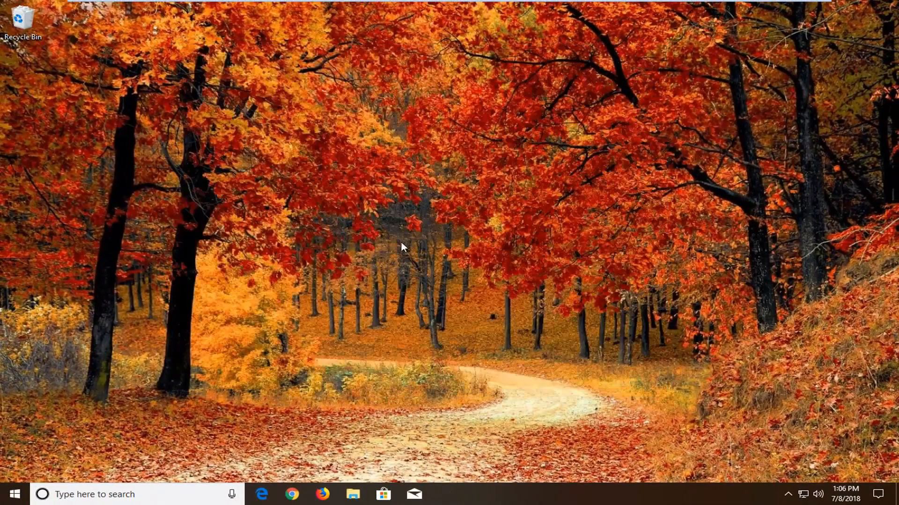